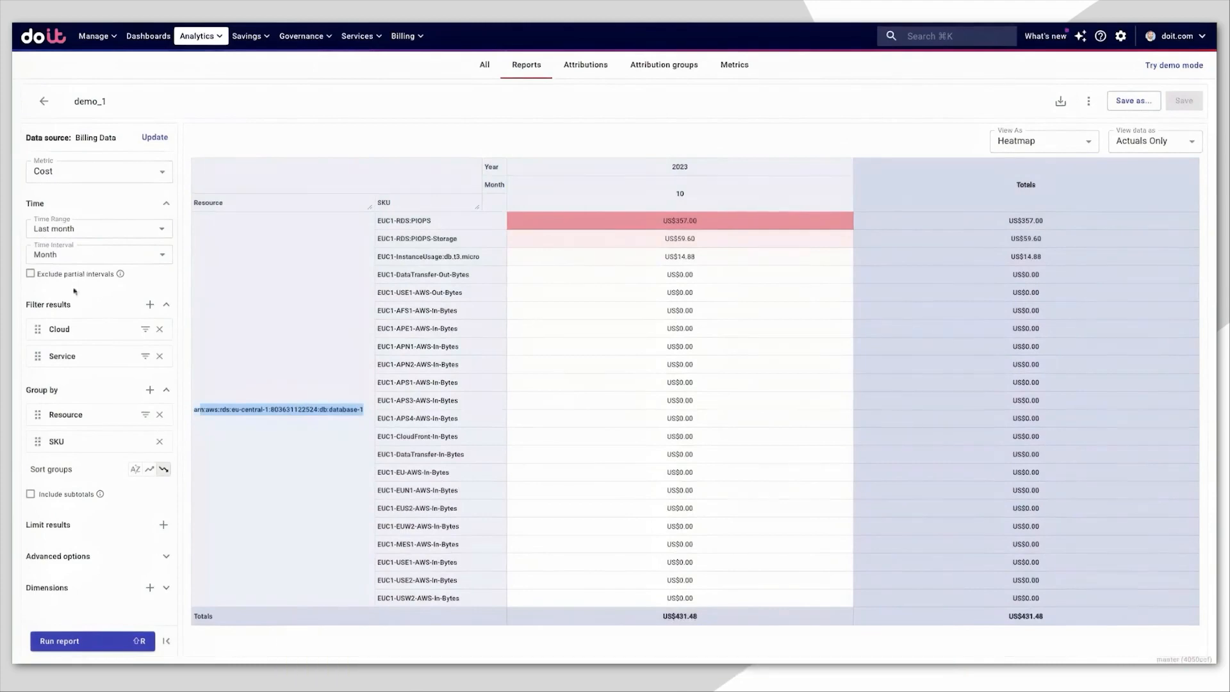
# Step: Reveal the Service filter selection showing only Amazon RDS
pyautogui.click(62, 356)
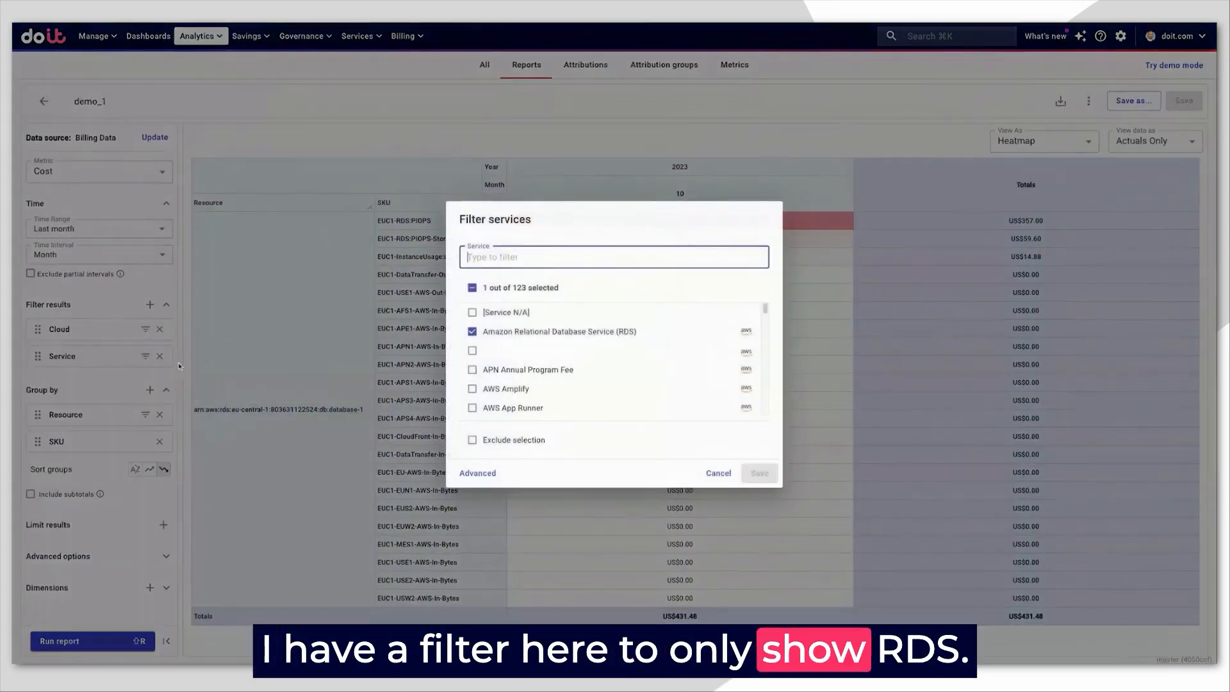
pyautogui.click(718, 472)
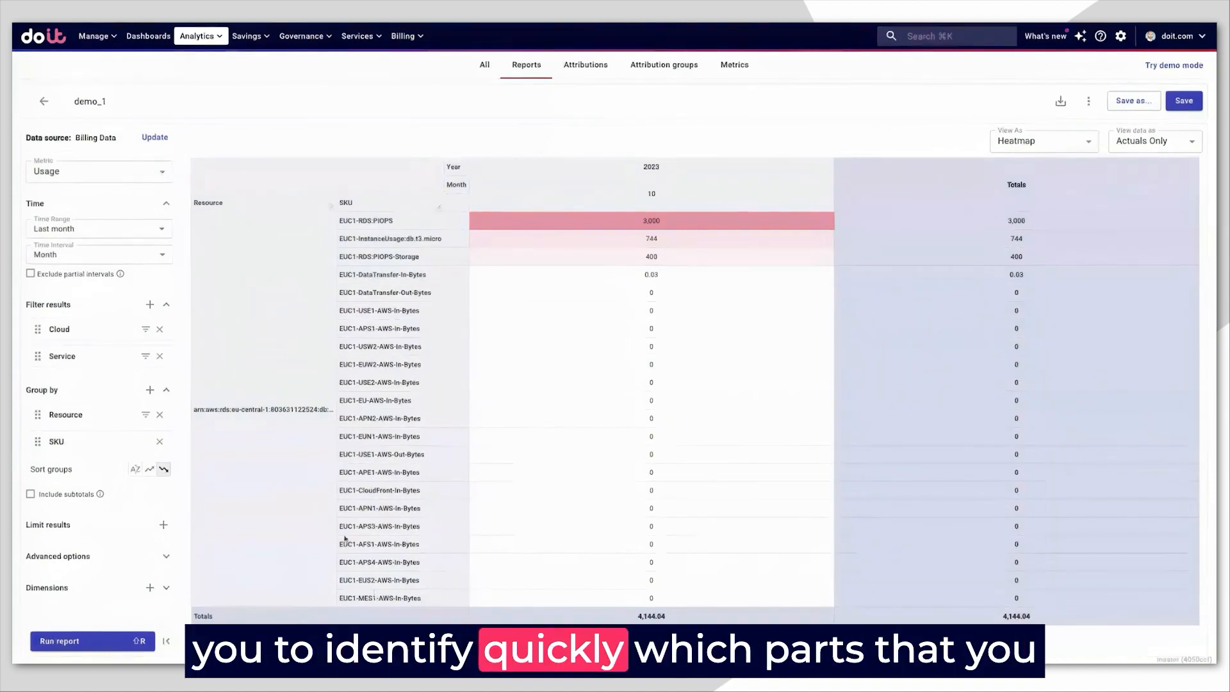
pyautogui.moveTo(478, 388)
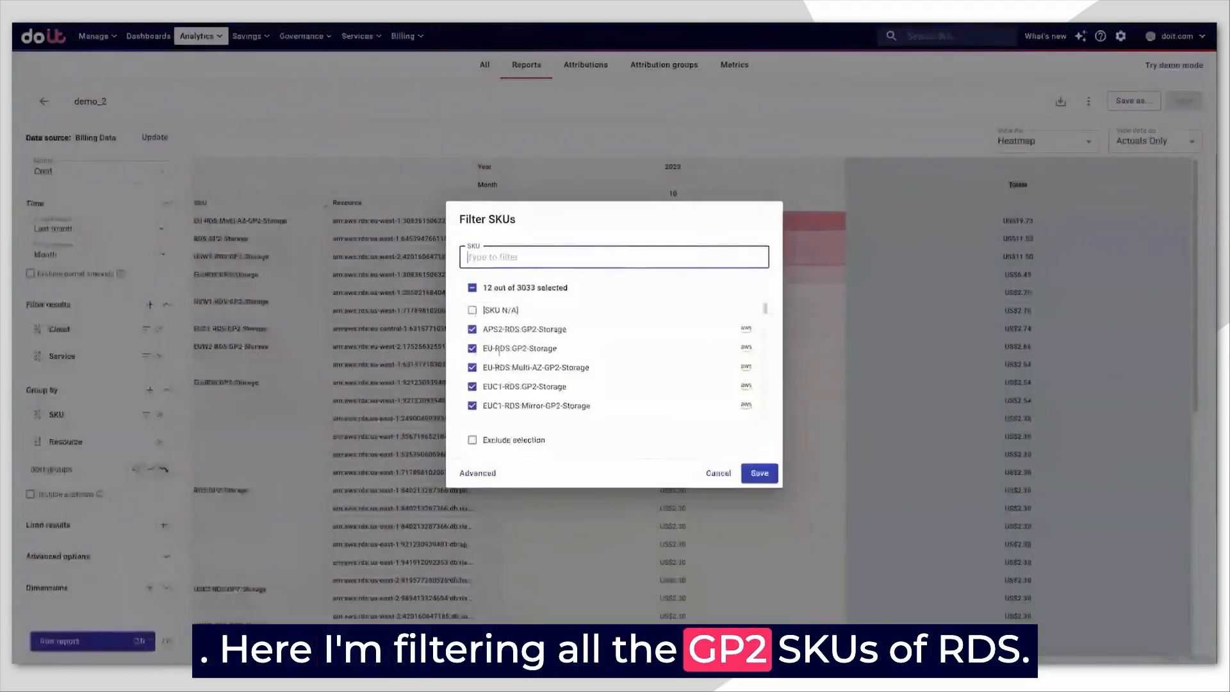
# Step: Review the 12 selected GP2 storage SKUs and cancel the SKU filter unchanged
pyautogui.scroll(-3)
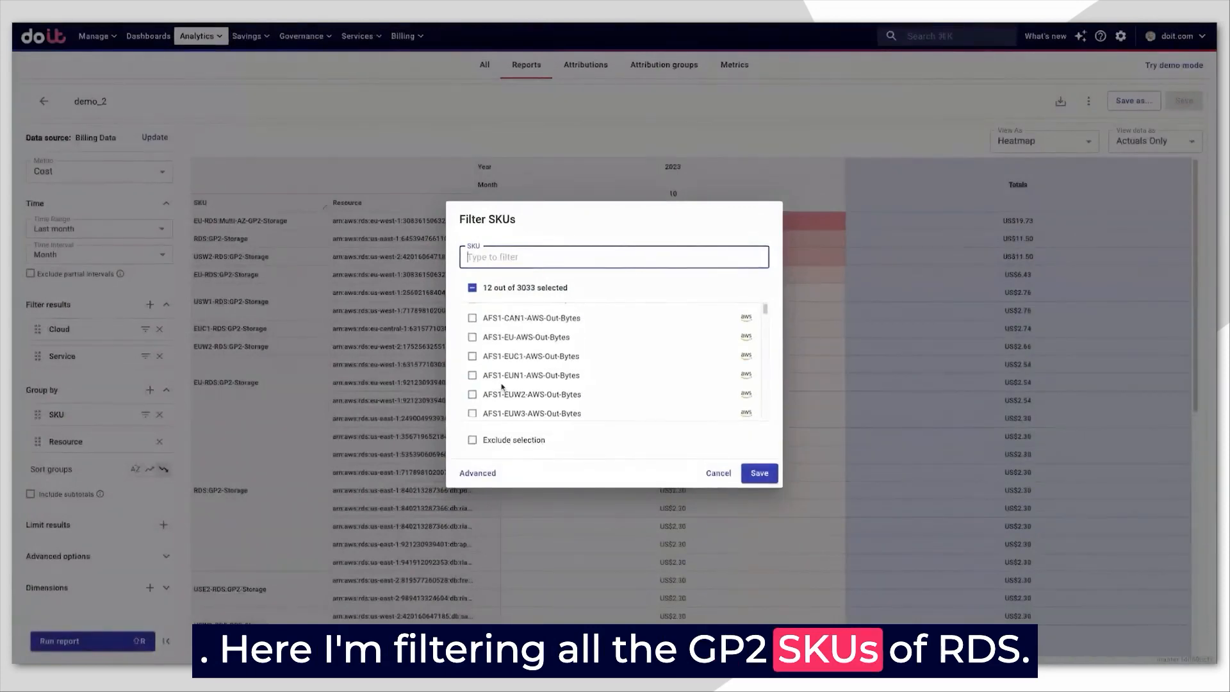
pyautogui.click(758, 473)
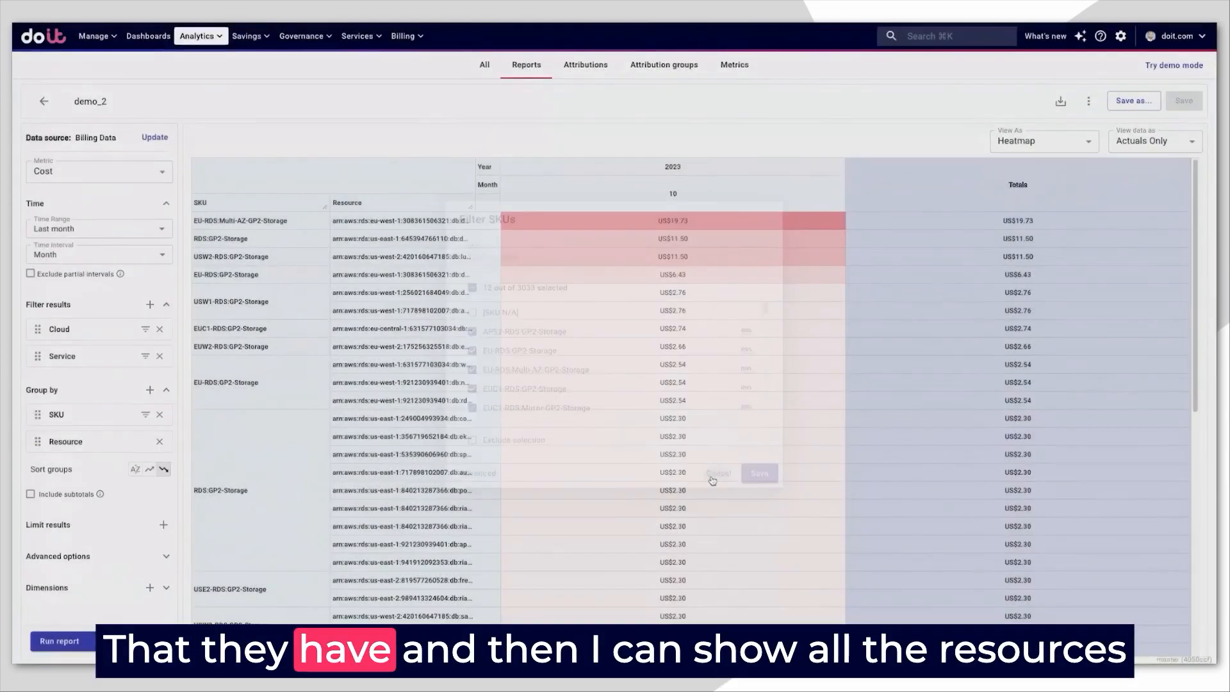